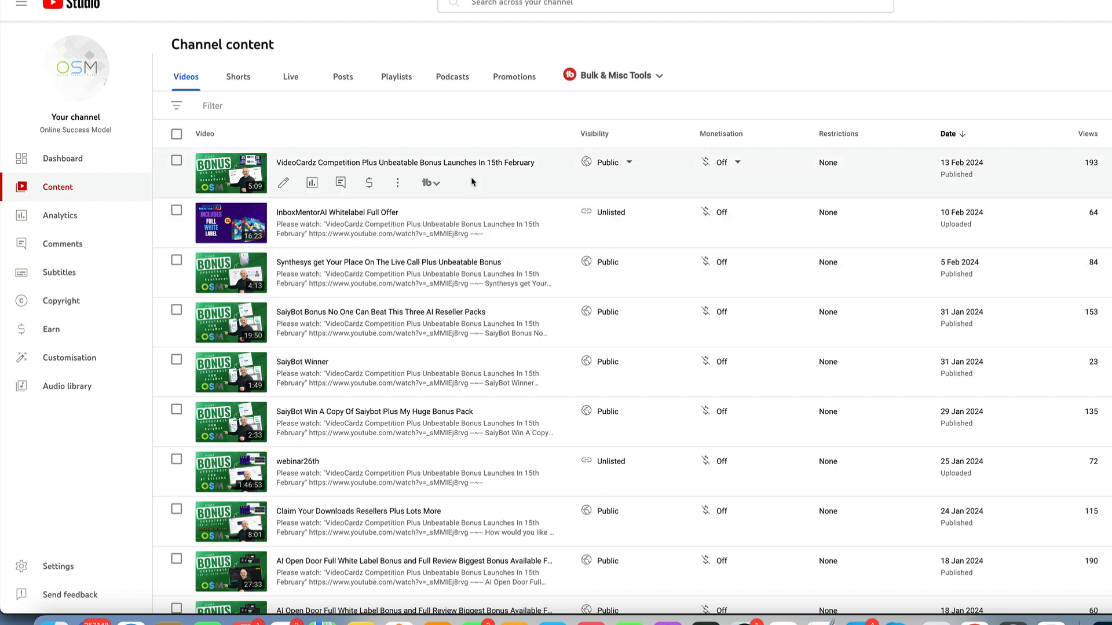
Open the TubeBuddy tools menu for the VideoCardz Competition video
left_click(430, 182)
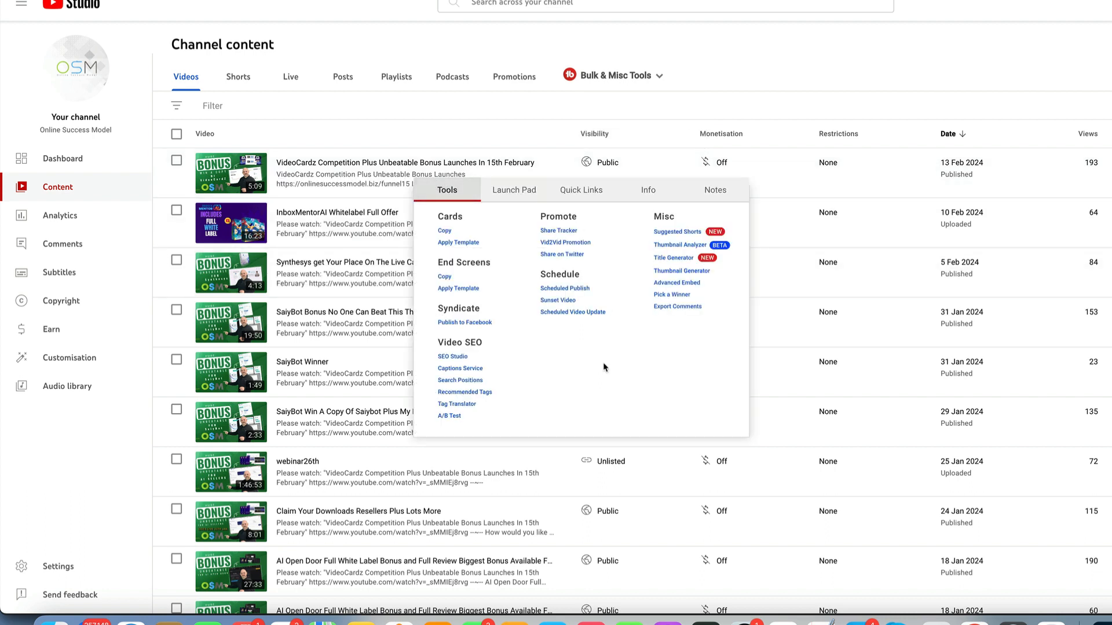
mouse_move(670, 296)
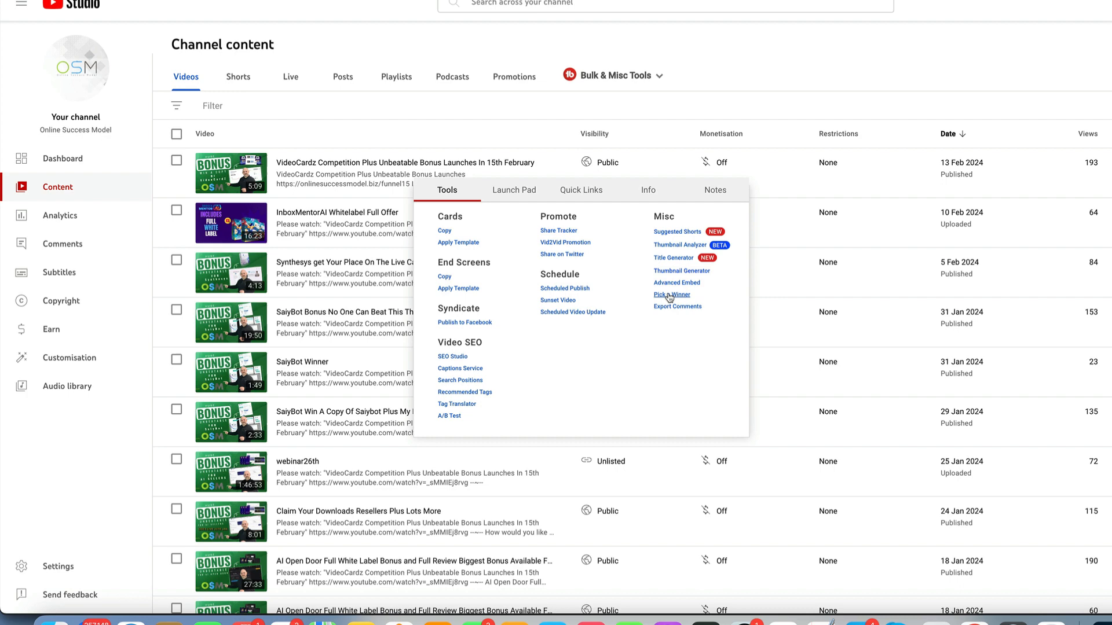
Use TubeBuddy's Pick a Winner to draw a random winner from all comments
left_click(670, 294)
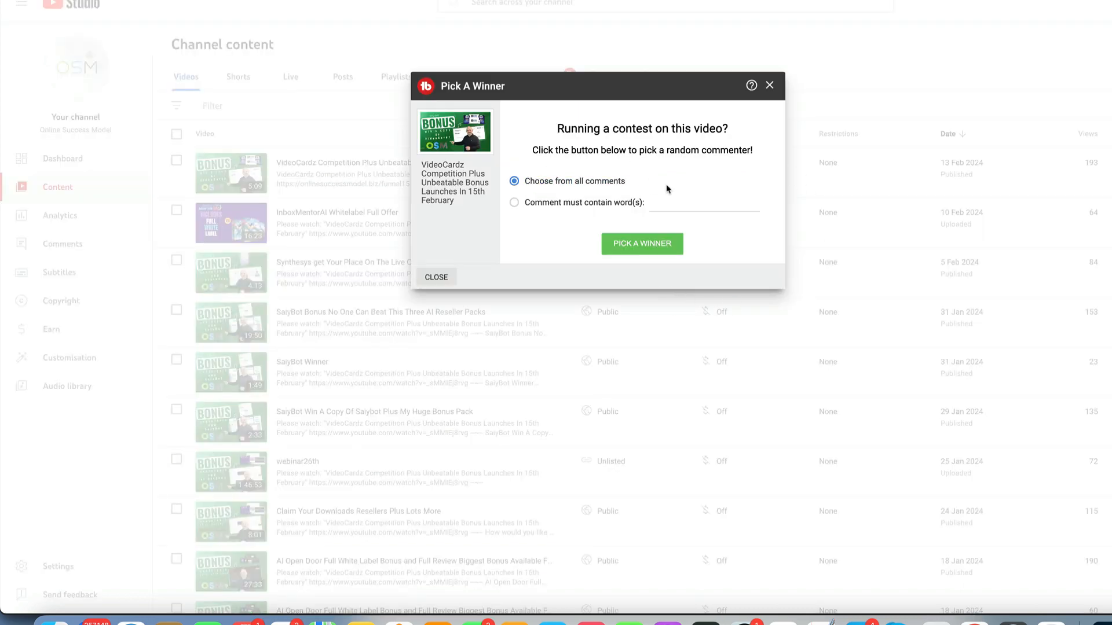
mouse_move(687, 199)
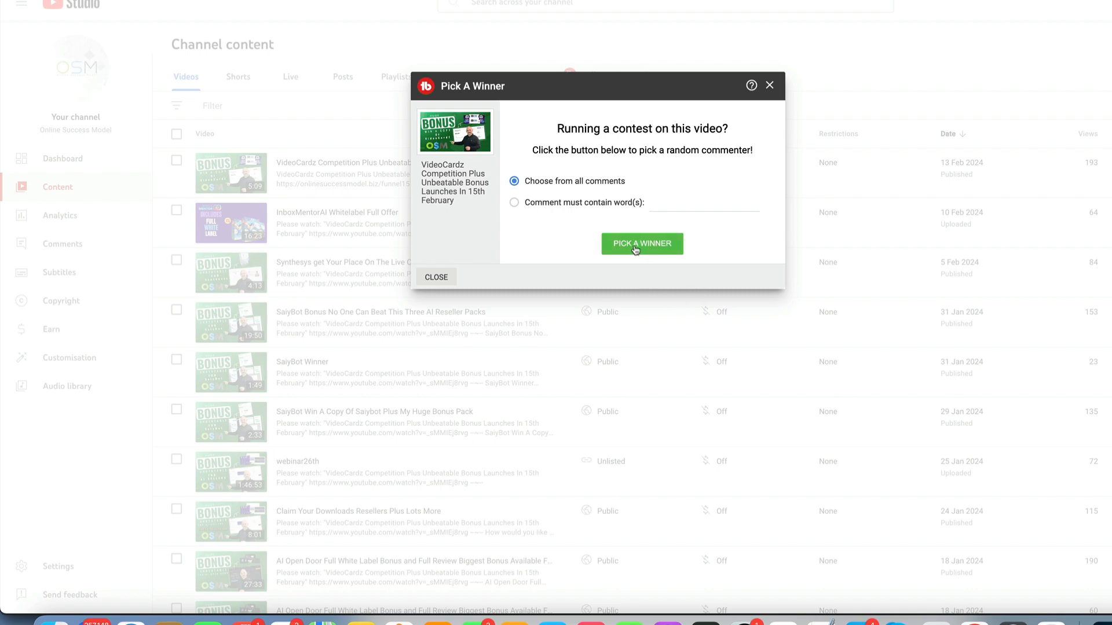
left_click(641, 243)
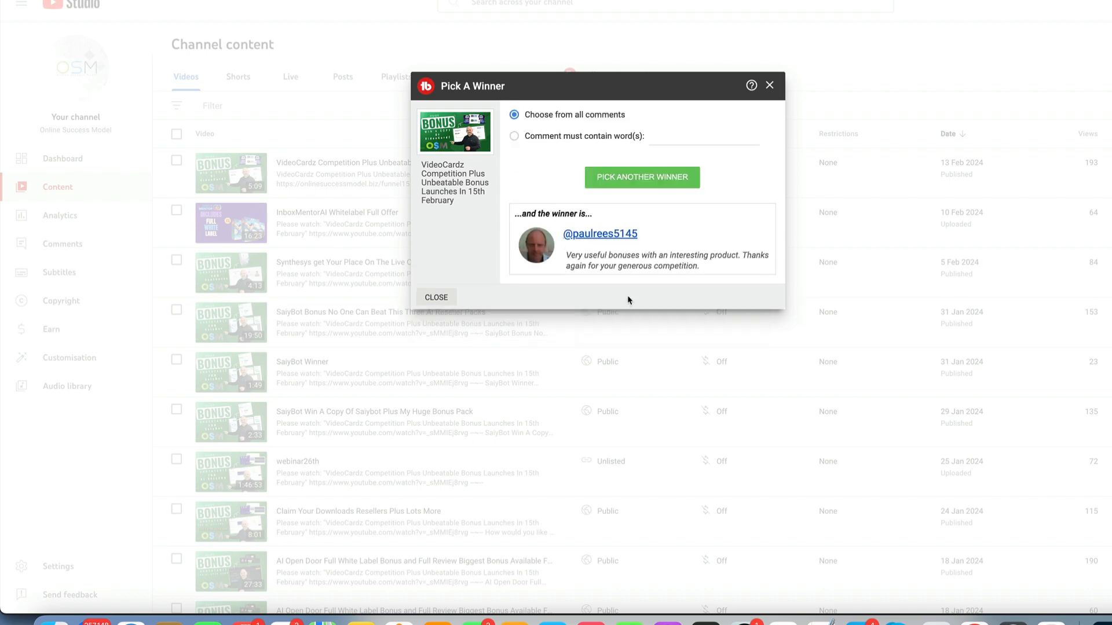
mouse_move(600, 234)
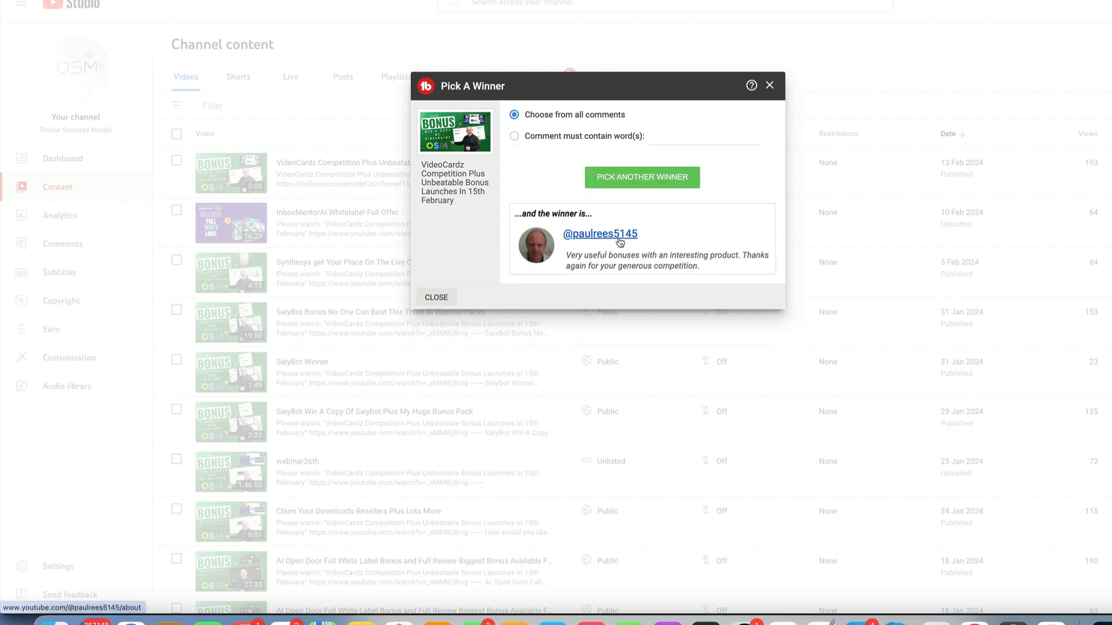